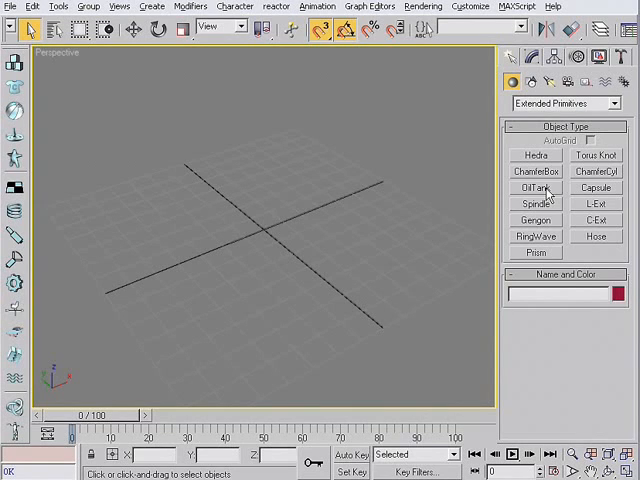
mouse_move(544, 180)
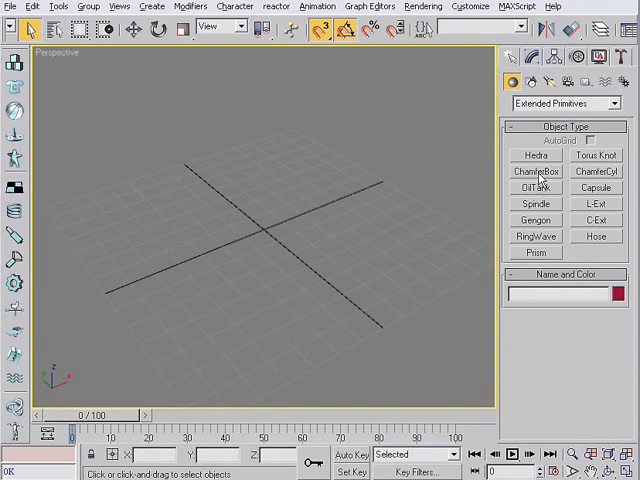
Step: Create a small black ChamferBox at the origin and add an Edit Mesh modifier
click(536, 172)
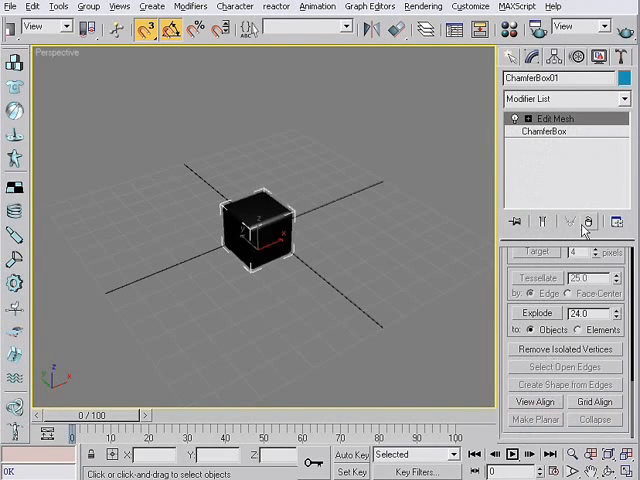
Step: At Polygon level, assign material IDs so faces show red, blue and yellow, then leave sub-object mode
click(512, 118)
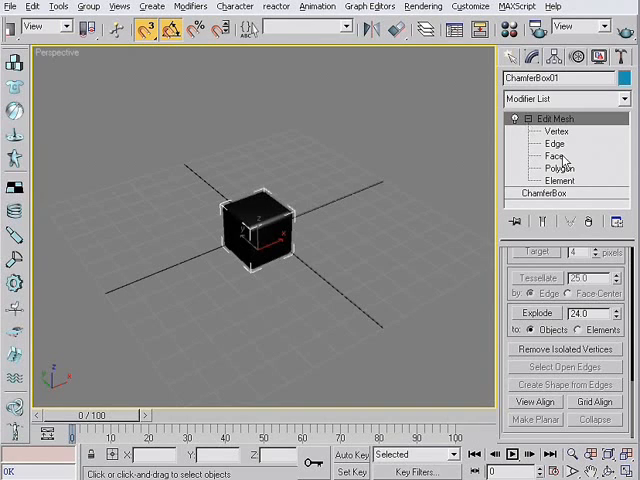
click(552, 156)
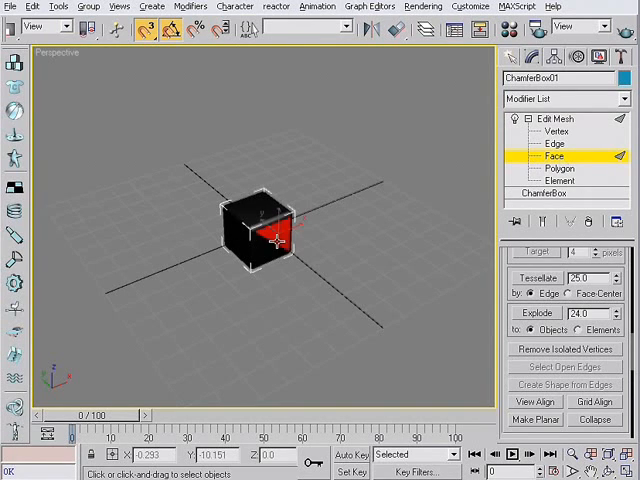
click(558, 168)
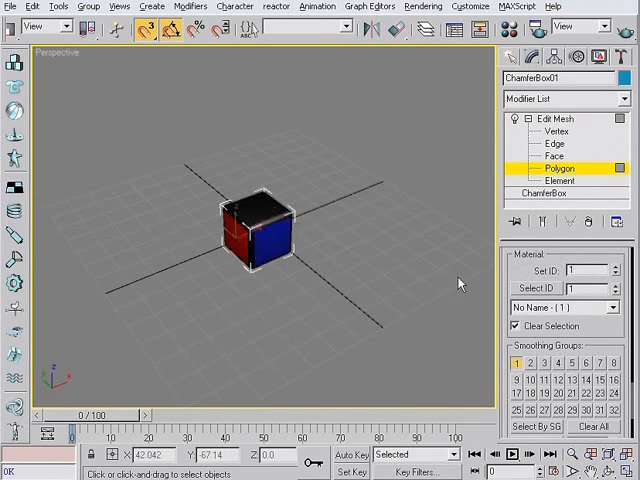
click(258, 210)
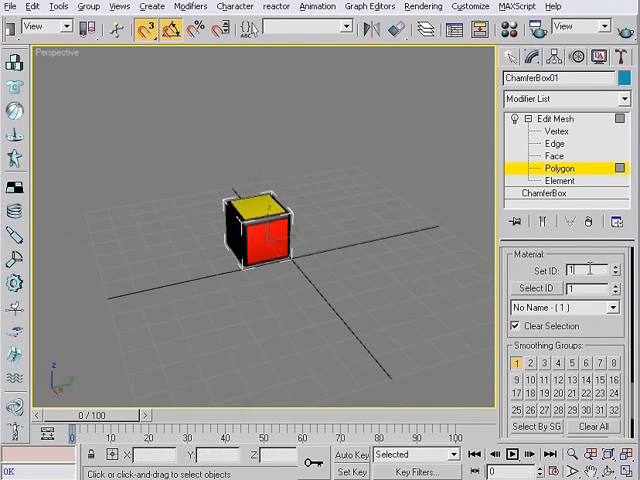
click(250, 240)
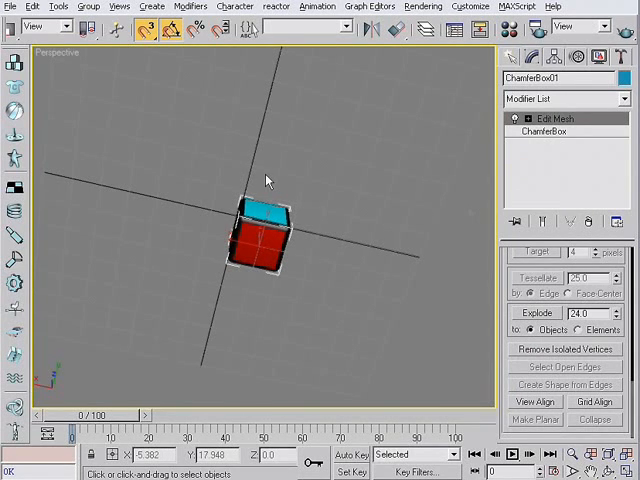
drag(268, 180, 424, 306)
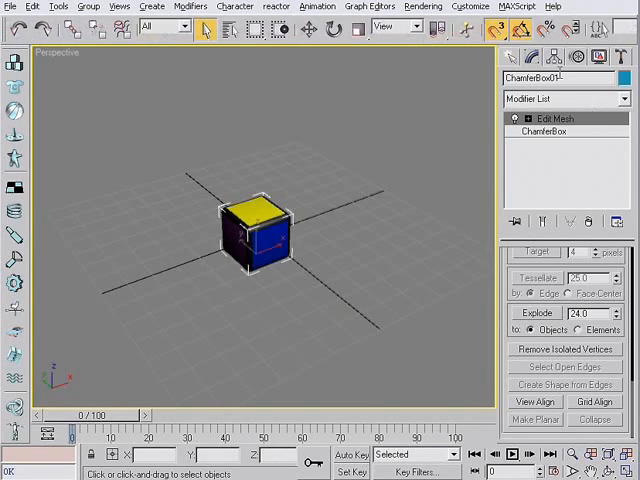
Step: In the Motion panel, assign a TCB Rotation controller to the box's Rotation track
click(552, 56)
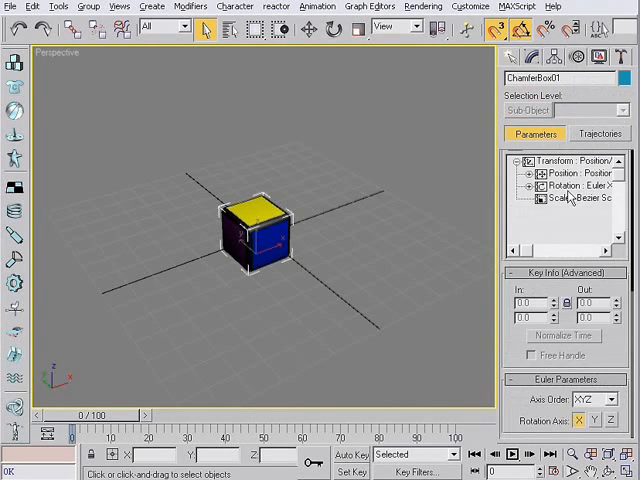
click(576, 186)
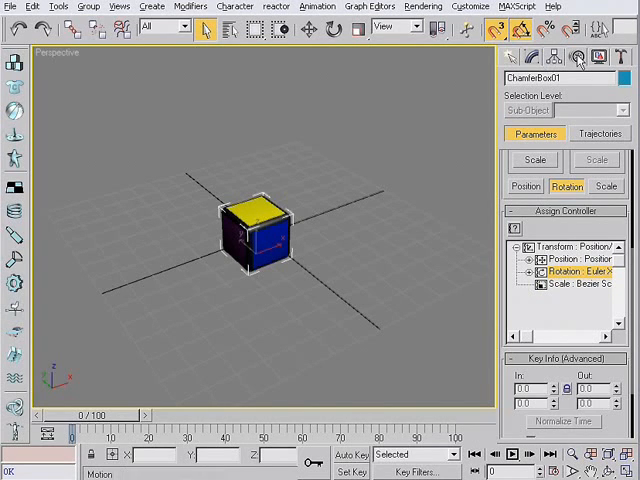
click(514, 220)
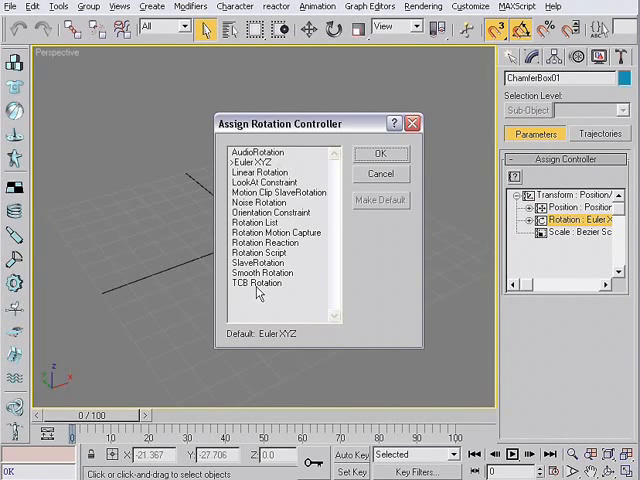
click(258, 282)
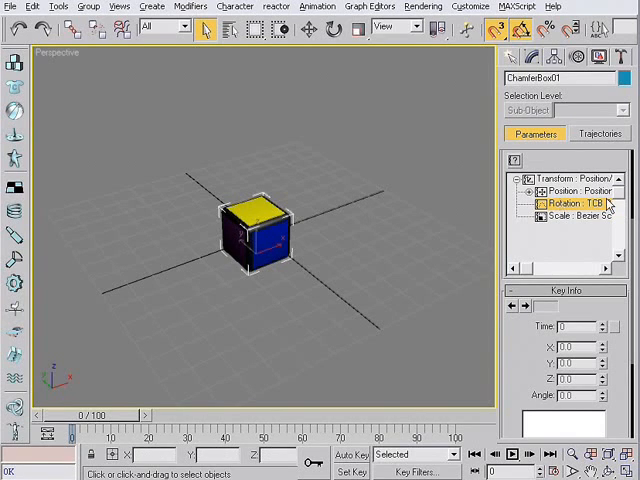
Step: Array the piece as 3 instances offset 20.0 to make a row of three cubes
click(58, 8)
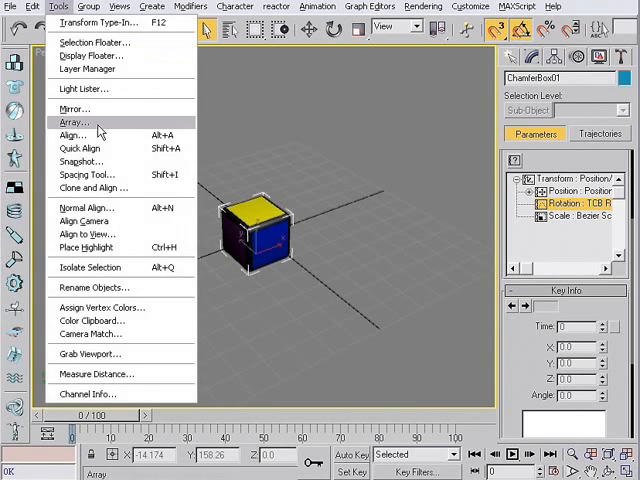
click(74, 122)
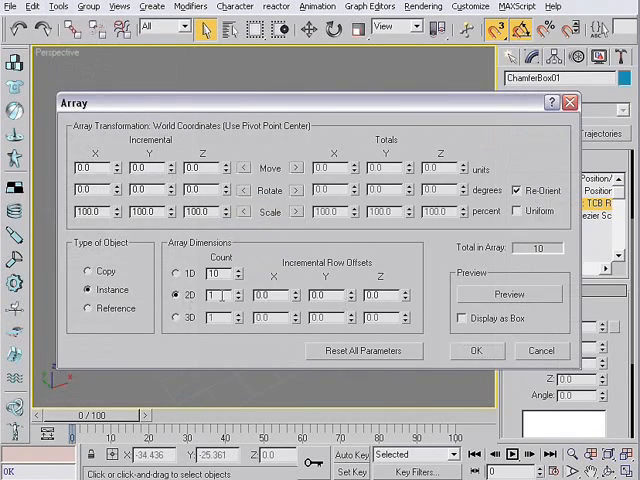
text(3)
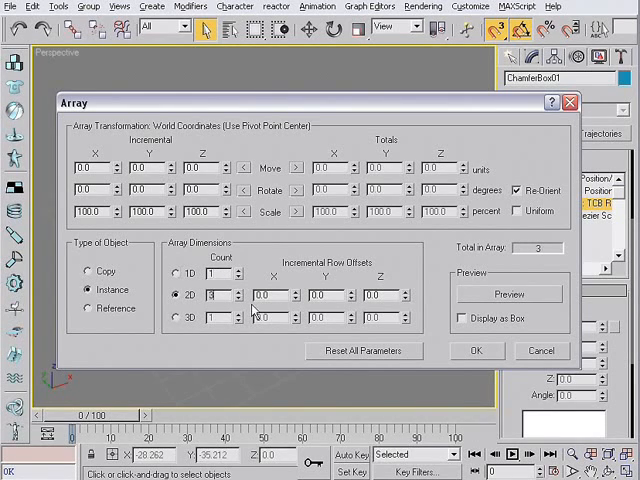
text(20.0)
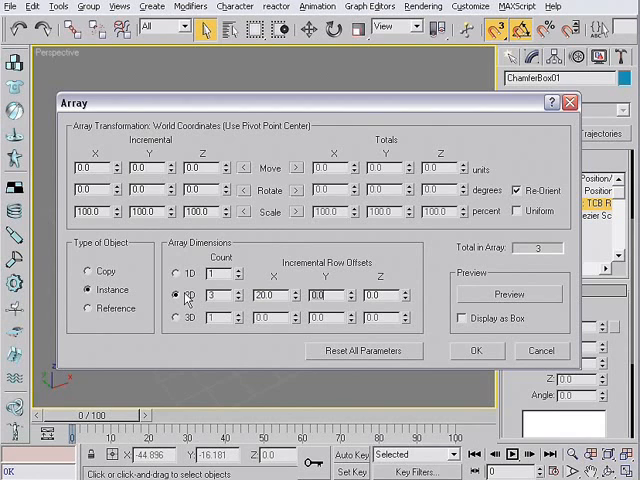
click(476, 352)
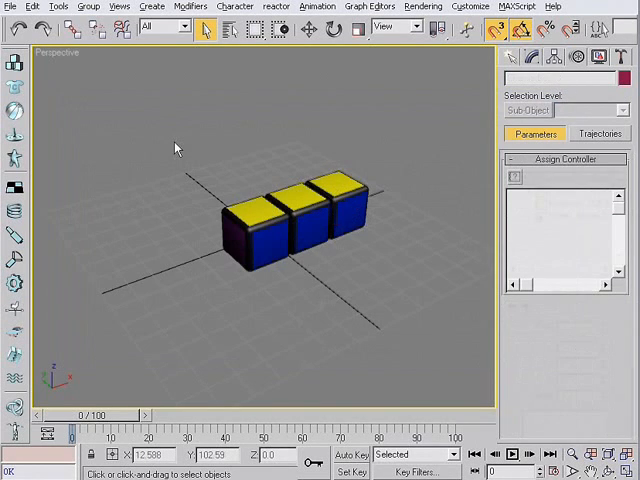
Step: Repeat the Array on the other two axes to complete the 3x3x3 block of 27 pieces
click(58, 6)
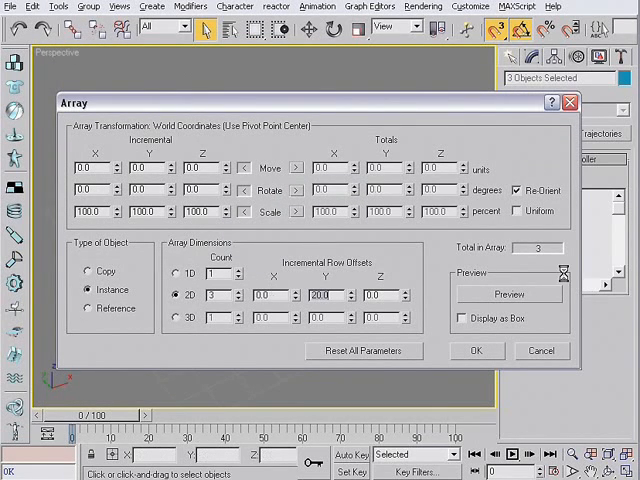
click(476, 350)
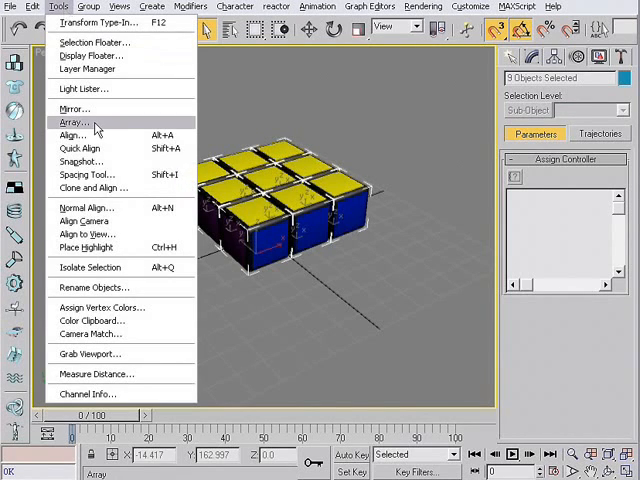
click(74, 120)
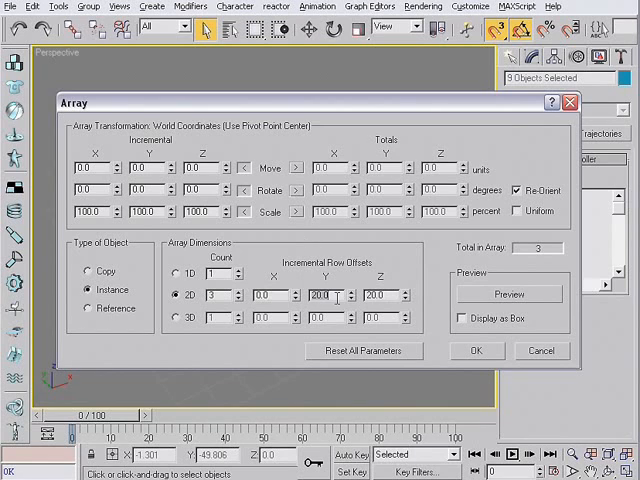
click(476, 352)
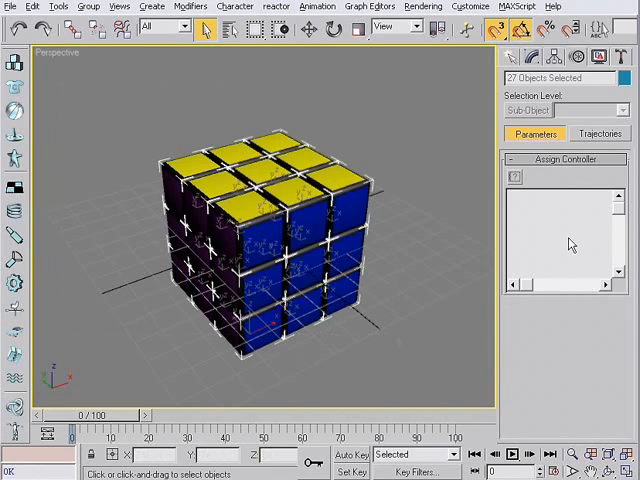
Step: With Affect Pivot Only on, center each of the 27 pieces' pivot on its own piece
click(528, 56)
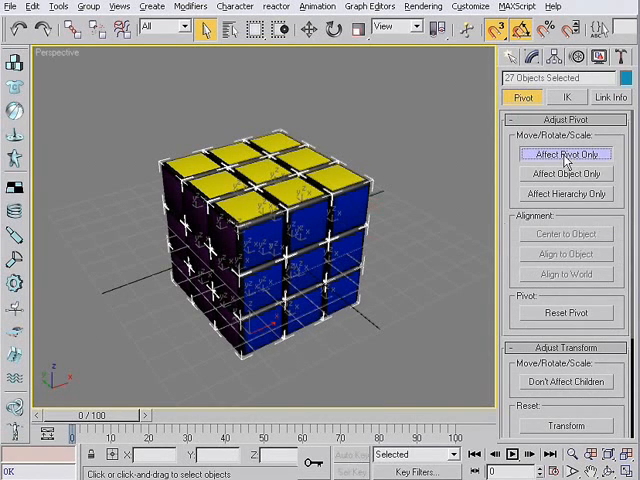
click(564, 154)
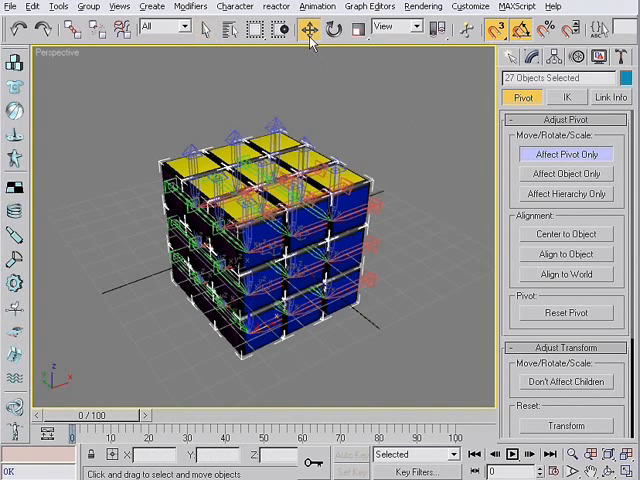
click(60, 6)
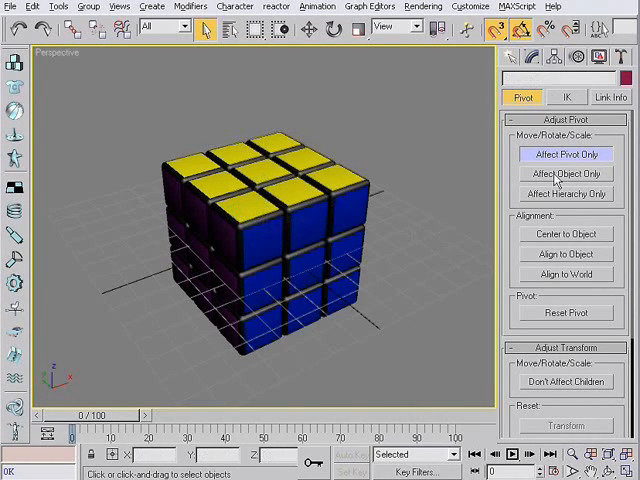
Step: With Auto Key on, rotate rows of pieces 90 degrees at key frames up to frame 40
click(566, 154)
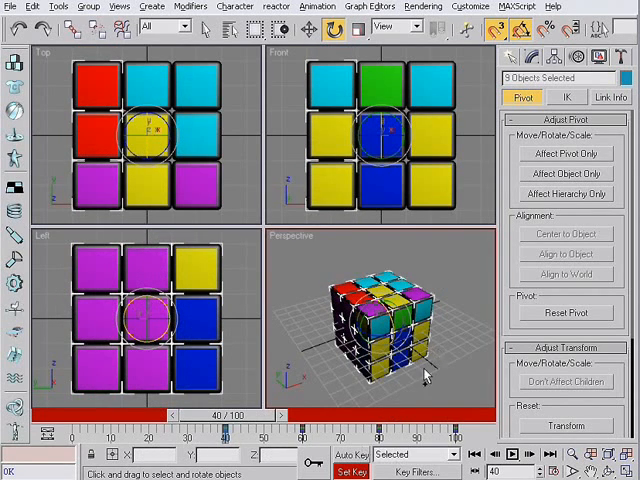
Step: Rewind to frame 0, turn off Auto Key and maximize the Perspective viewport (Alt+W)
drag(230, 416, 196, 416)
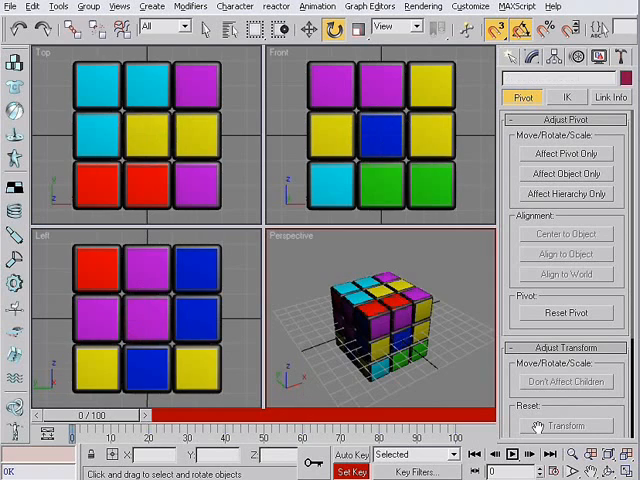
key(Alt+w)
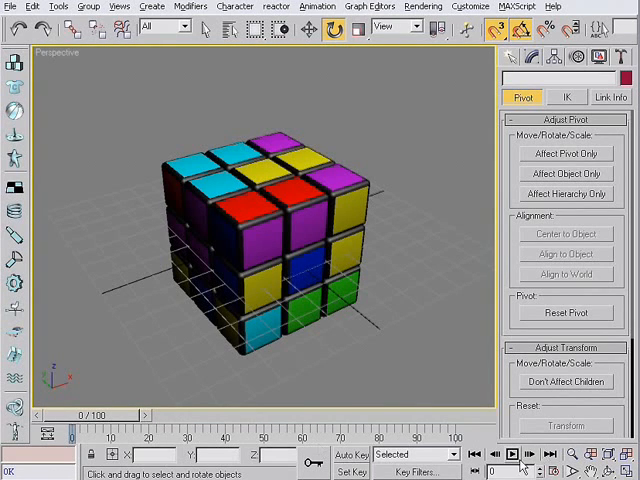
Step: Play the animation to watch the cube's layers twist
click(512, 454)
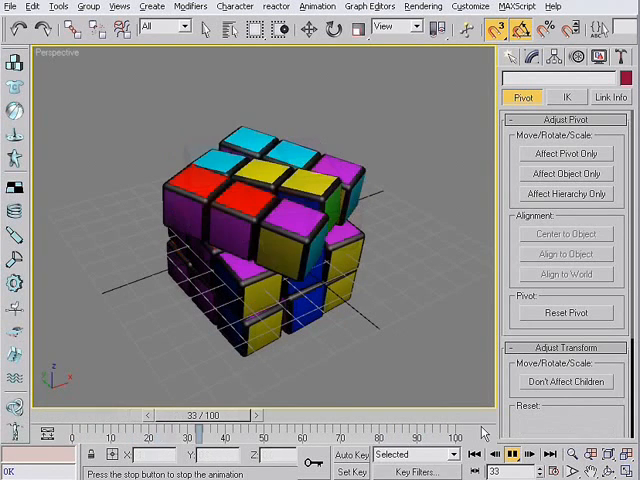
click(508, 454)
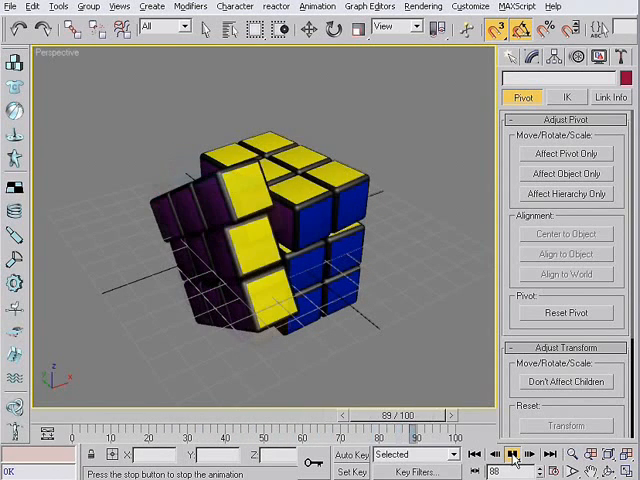
Step: Stop playback and set a selected piece's TCB rotation key Tension to 50
click(512, 456)
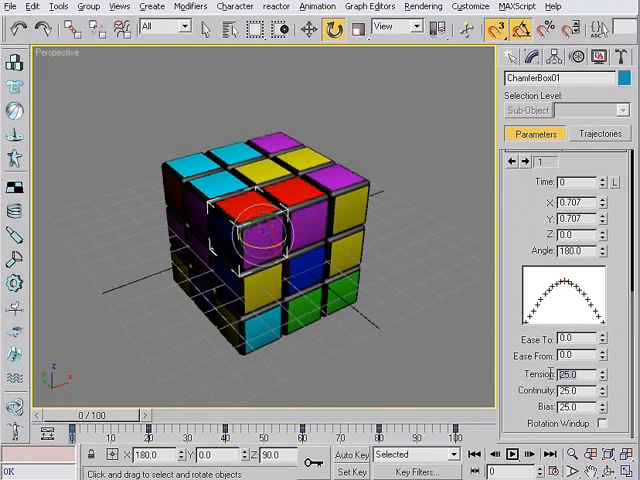
text(50)
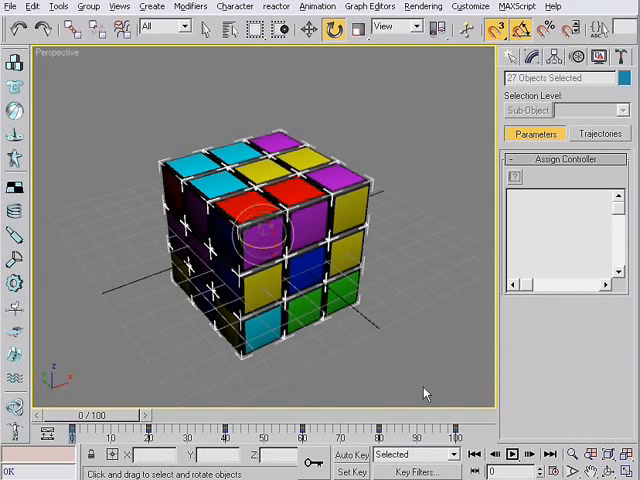
Step: Load TBC_Set_Tension.ms via MAXScript > Open Script and run it on the selected pieces
click(516, 6)
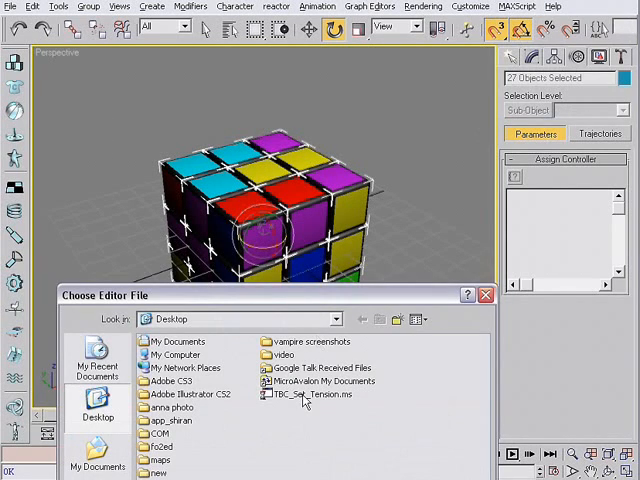
click(308, 392)
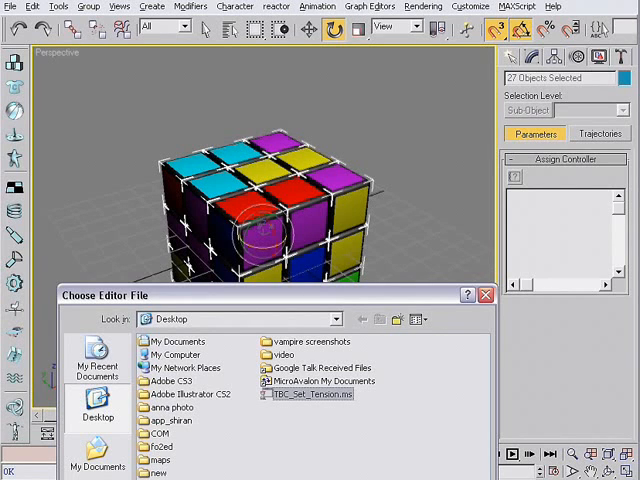
double_click(312, 392)
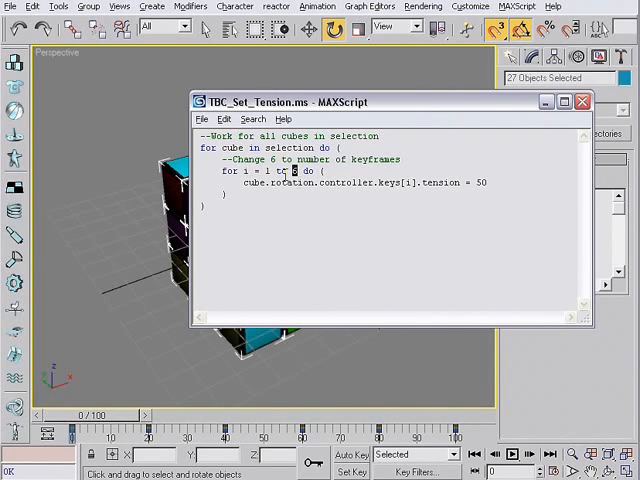
click(204, 120)
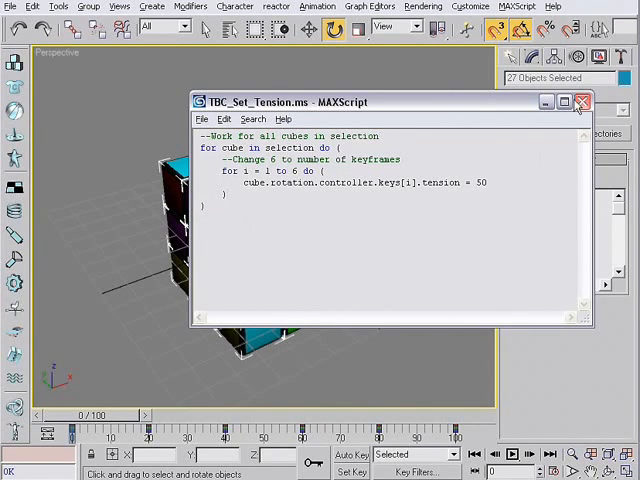
Step: Close the script editor and select a cube piece to confirm its keys show tension 50
click(582, 100)
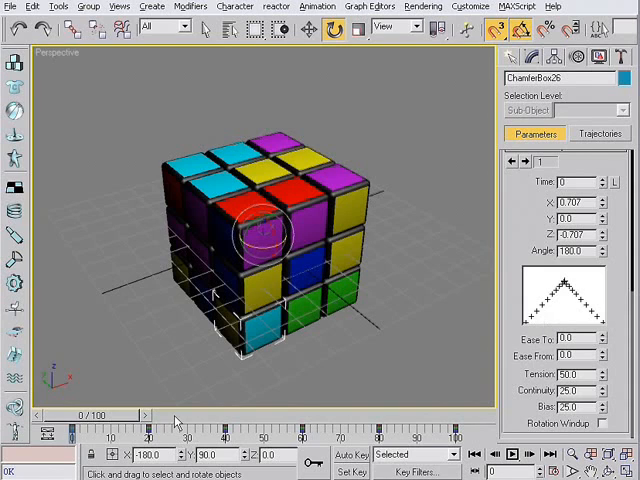
mouse_move(456, 412)
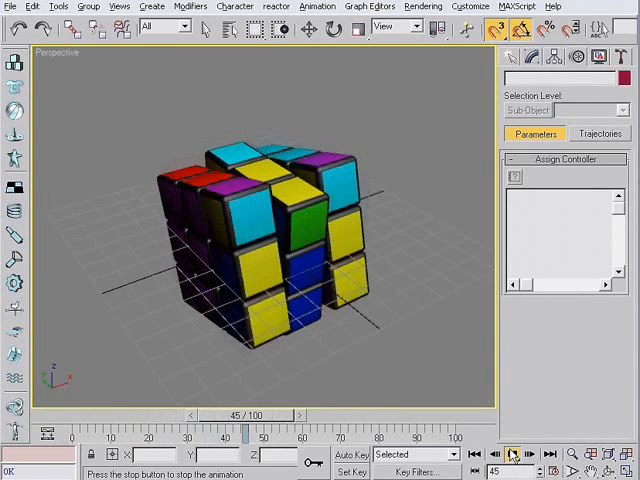
click(512, 454)
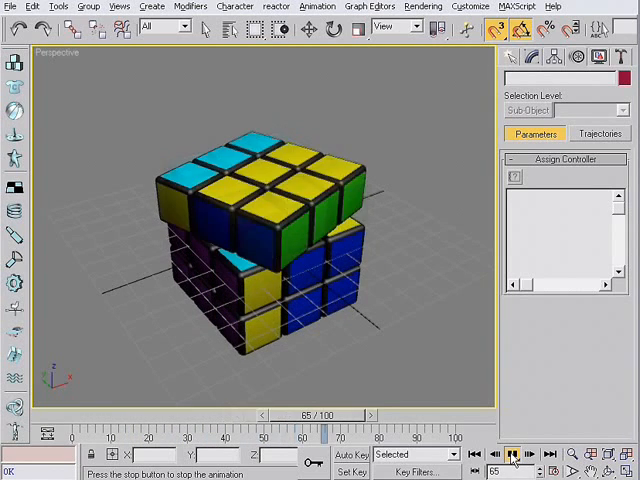